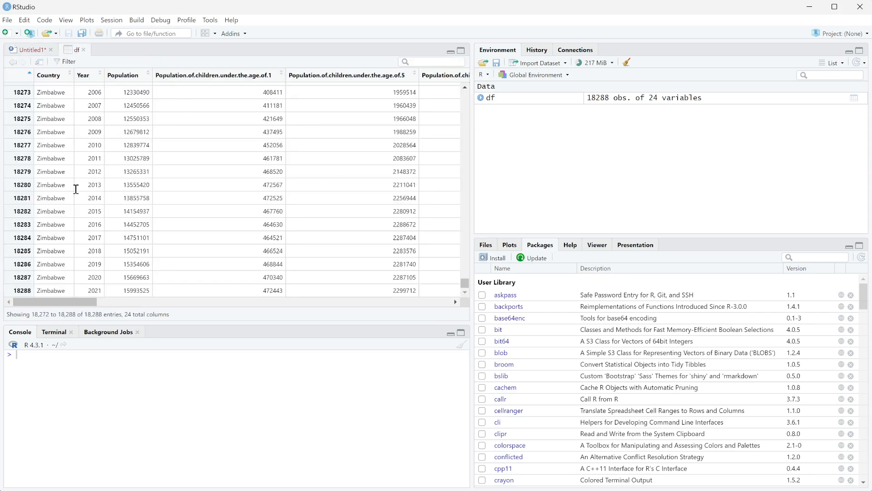
pyautogui.moveTo(135, 171)
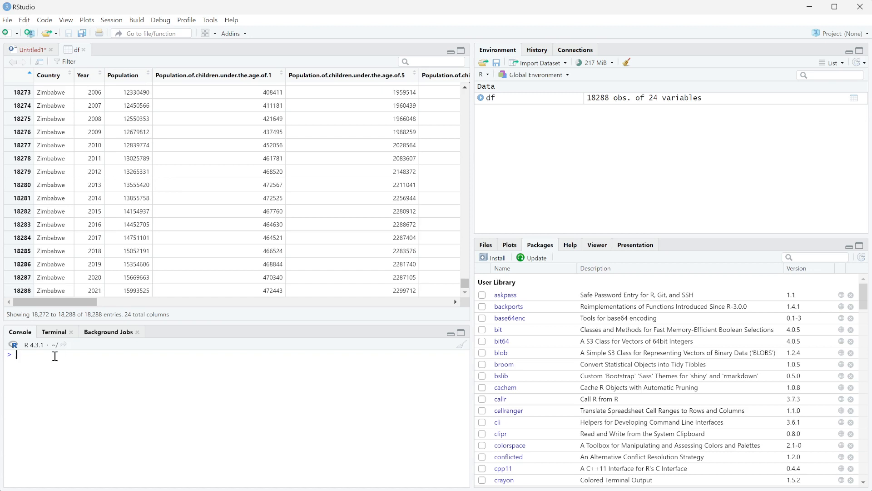
pyautogui.moveTo(103, 170)
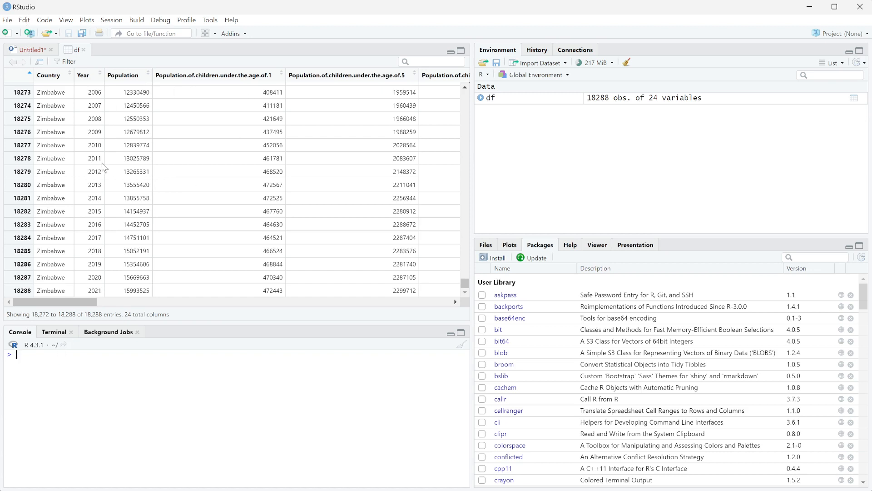
pyautogui.moveTo(284, 118)
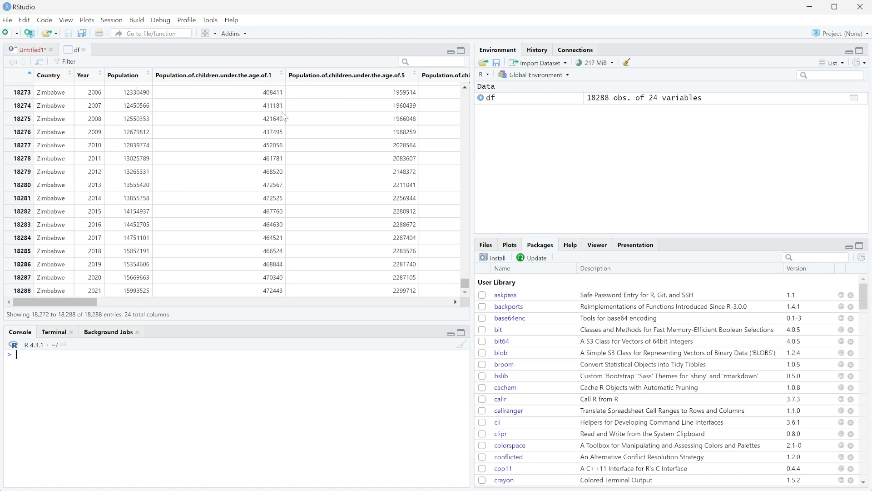
pyautogui.moveTo(281, 183)
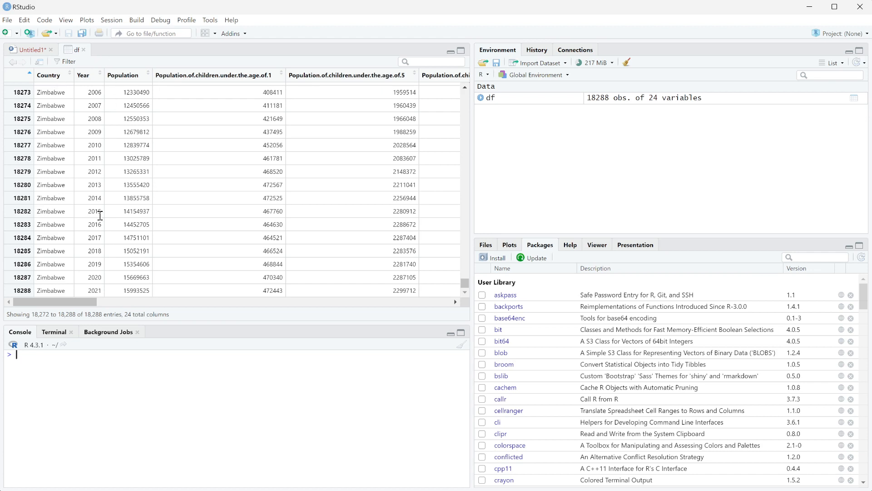
pyautogui.moveTo(45, 250)
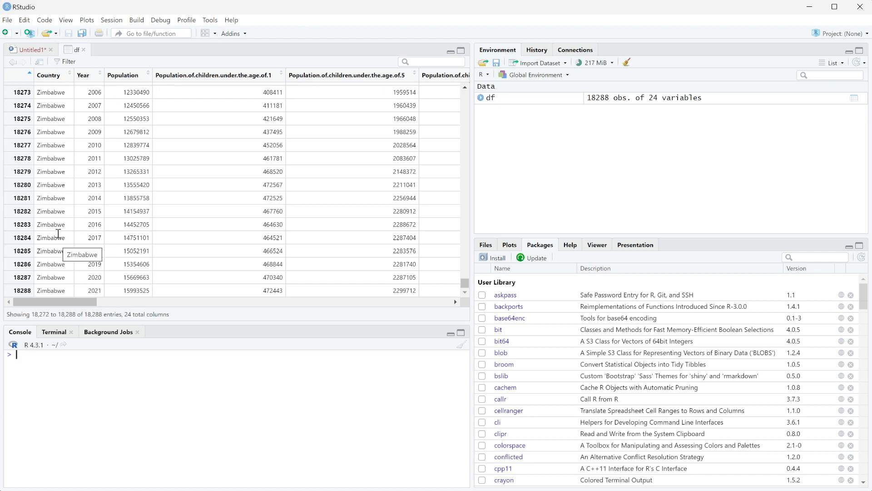
pyautogui.moveTo(43, 360)
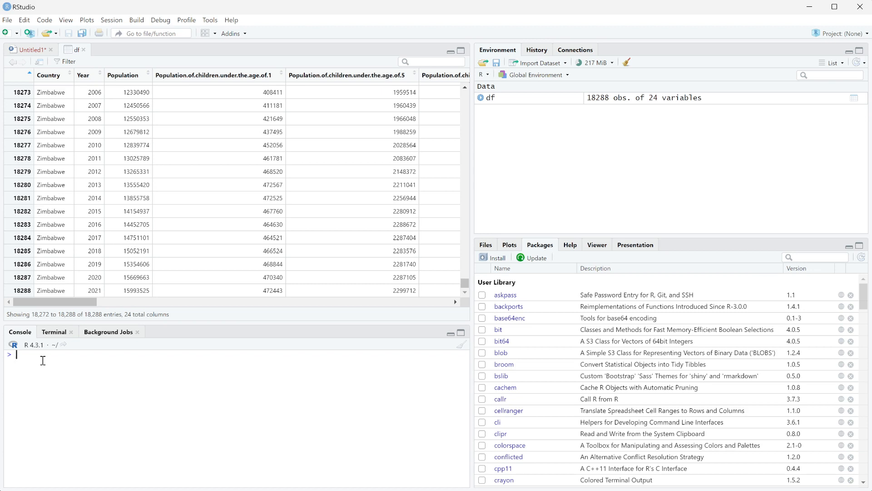
pyautogui.moveTo(51, 364)
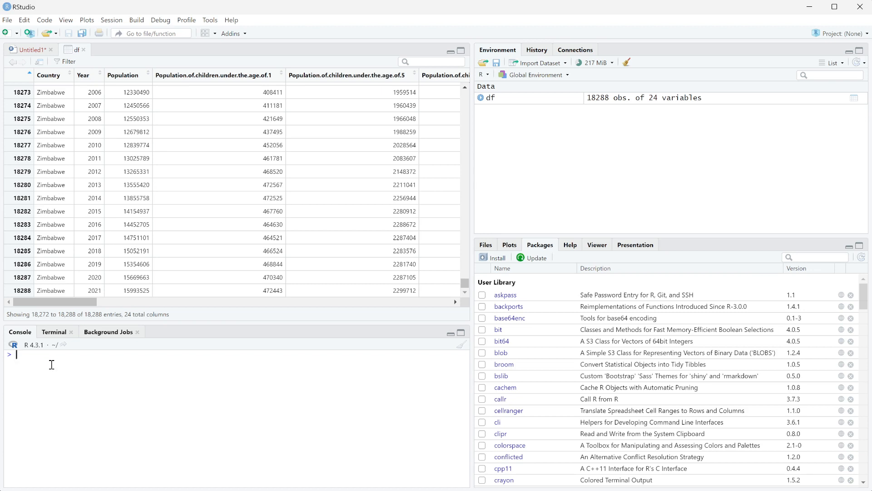
# - Run class(df$Country) in the console, returning "character"
pyautogui.write('class')
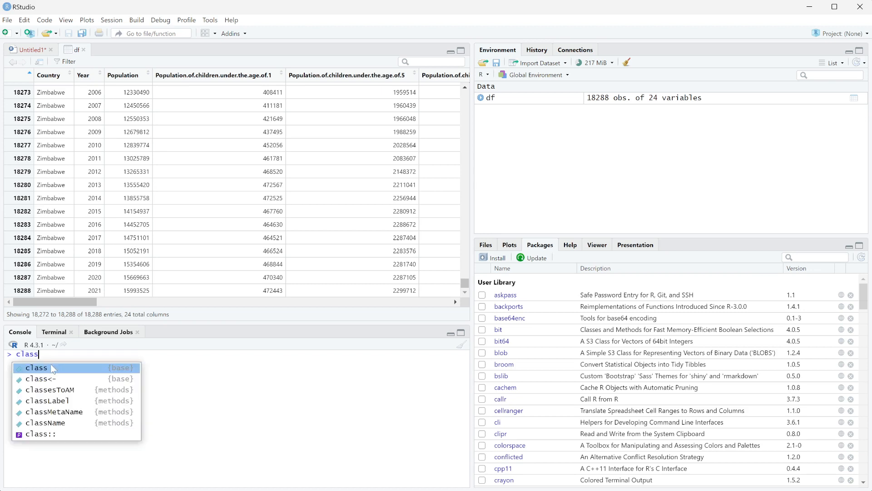
pyautogui.click(35, 367)
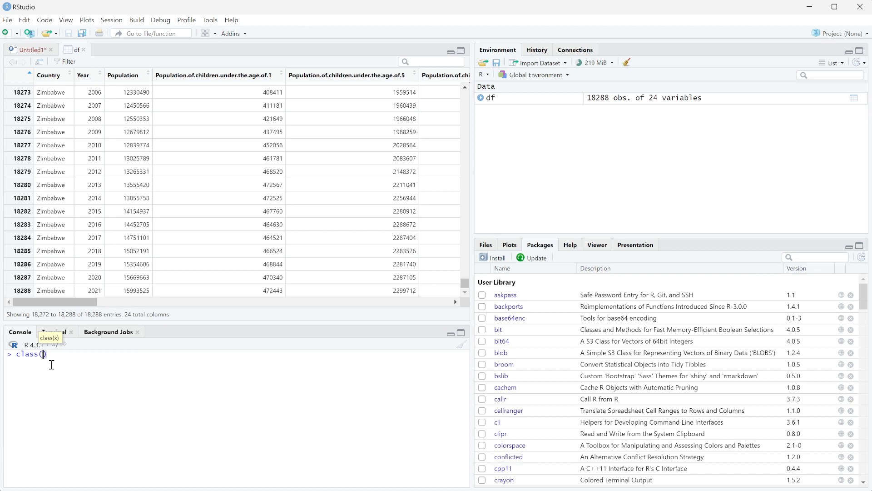
pyautogui.moveTo(105, 49)
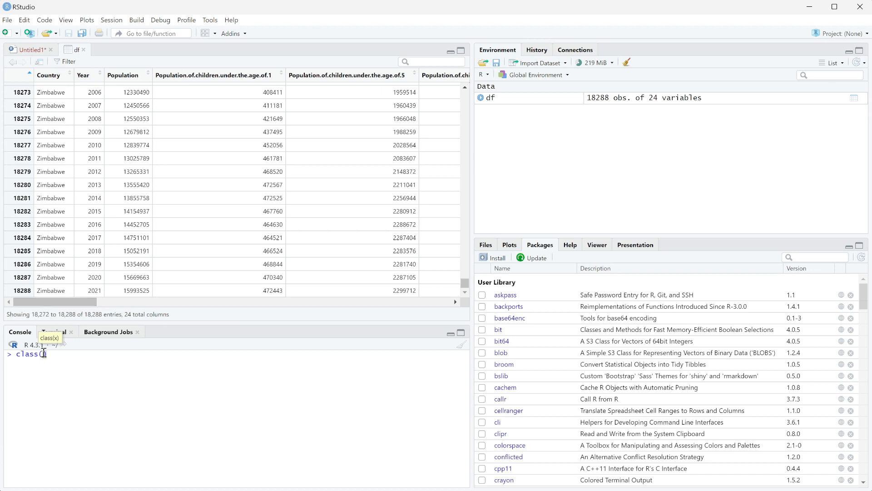
pyautogui.write('df')
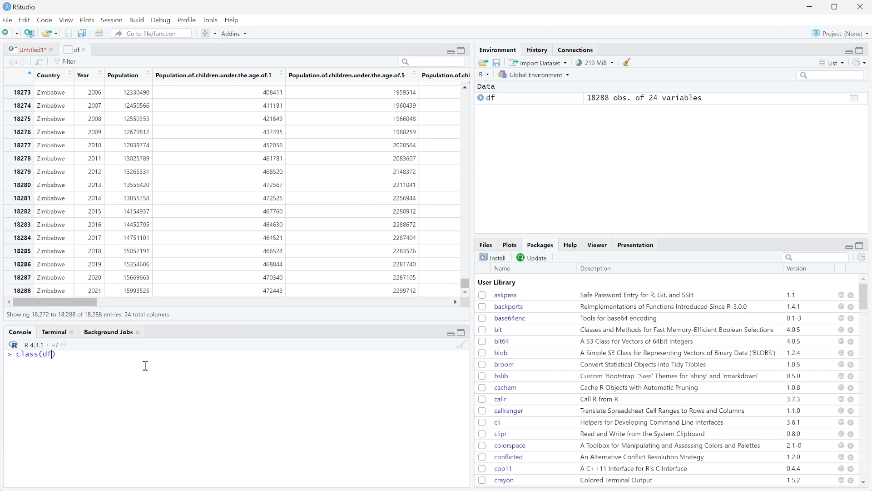
pyautogui.write('$')
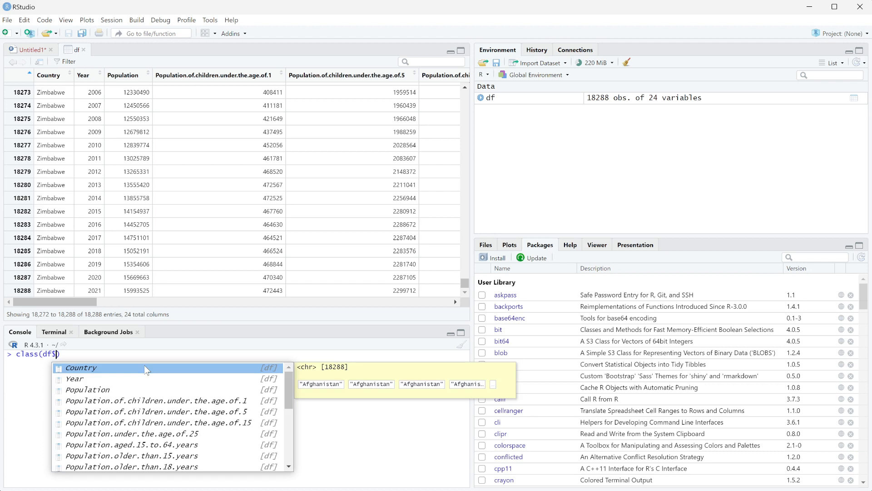
pyautogui.moveTo(81, 374)
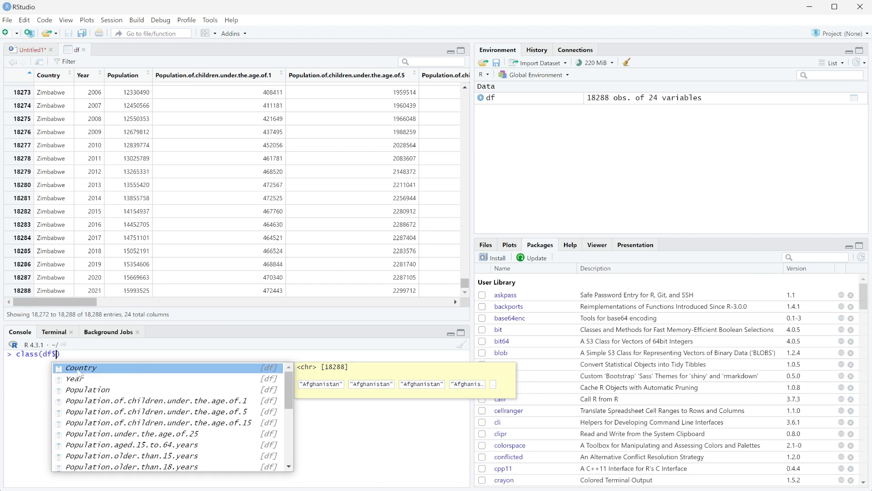
pyautogui.click(81, 367)
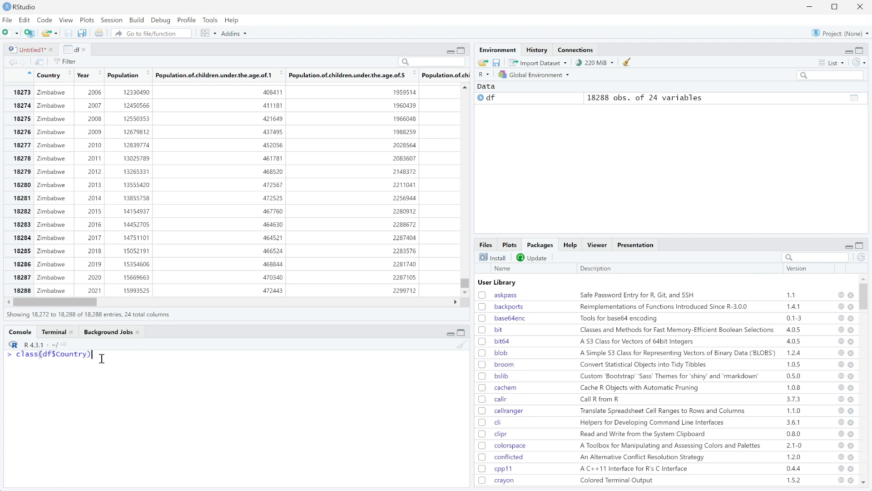
pyautogui.moveTo(92, 379)
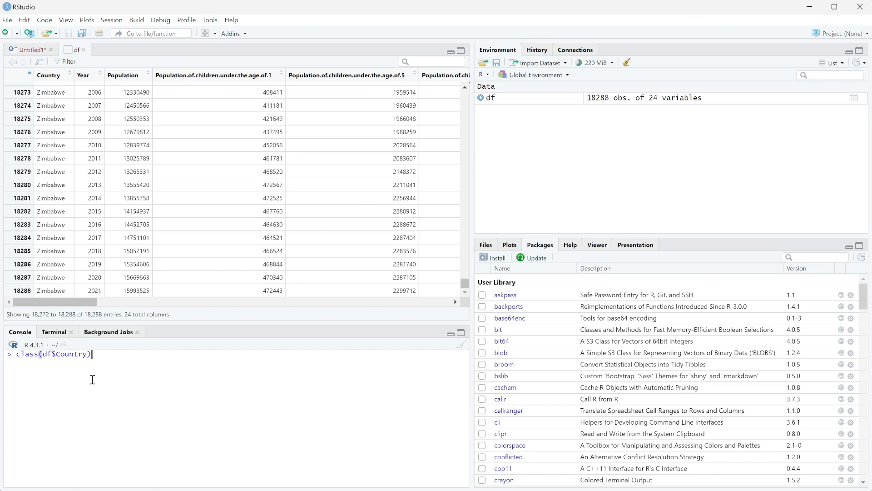
pyautogui.moveTo(109, 353)
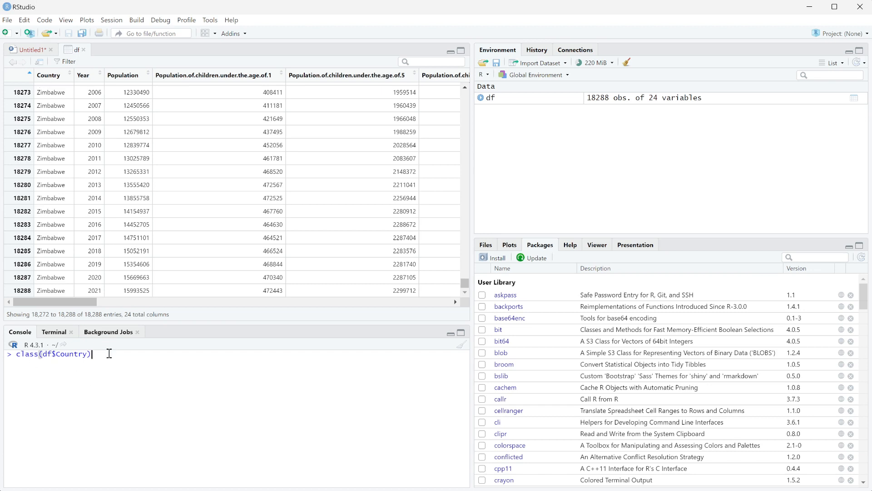
pyautogui.press('Return')
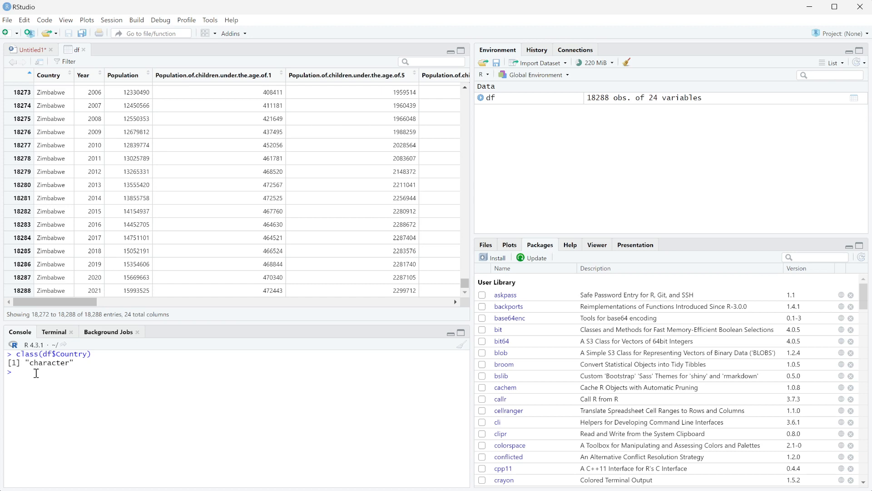
# - Run class(df$Year) in the console, returning "integer"
pyautogui.write('class(df$Year')
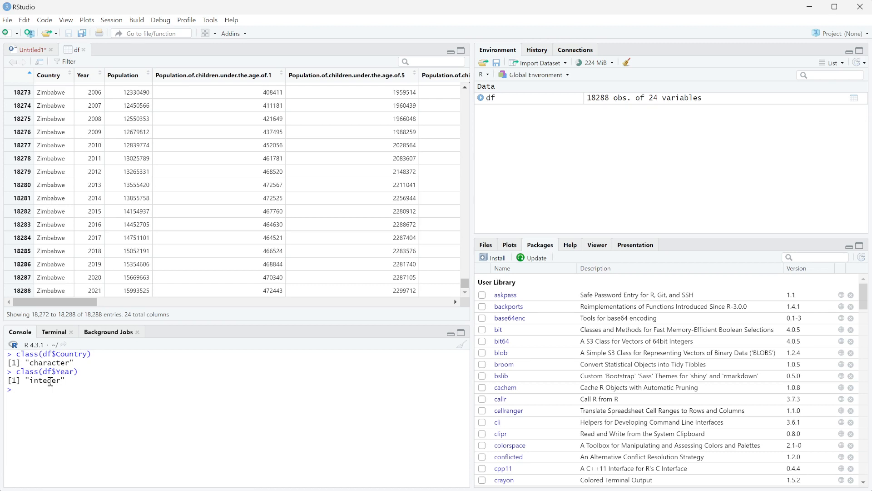
pyautogui.moveTo(56, 393)
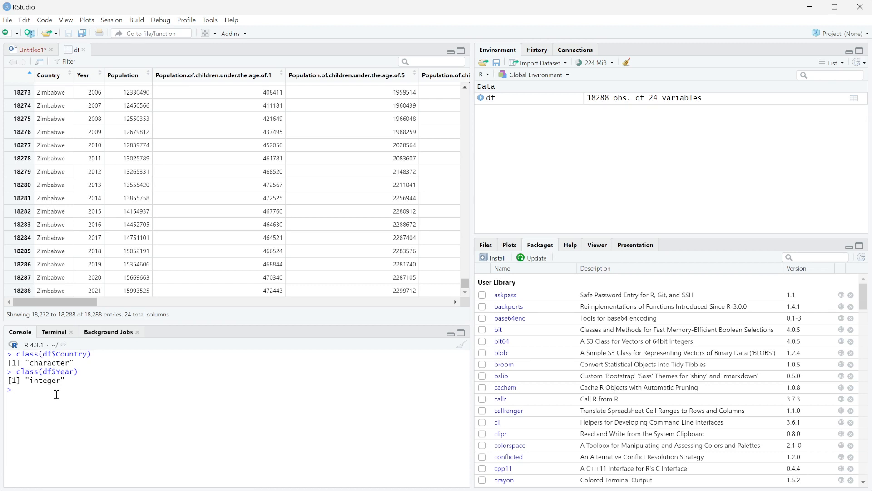
pyautogui.moveTo(59, 401)
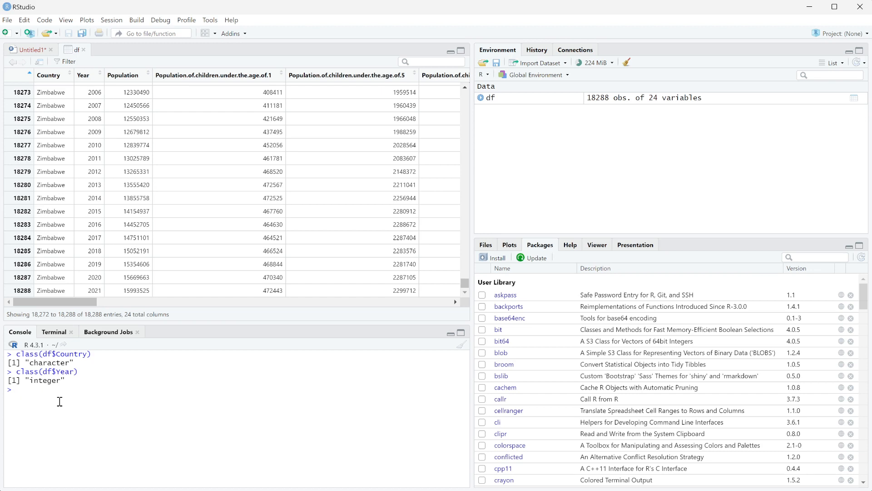
# - Run as.character(df$Year), printing years as quoted strings, and highlight the first value
pyautogui.write('as.')
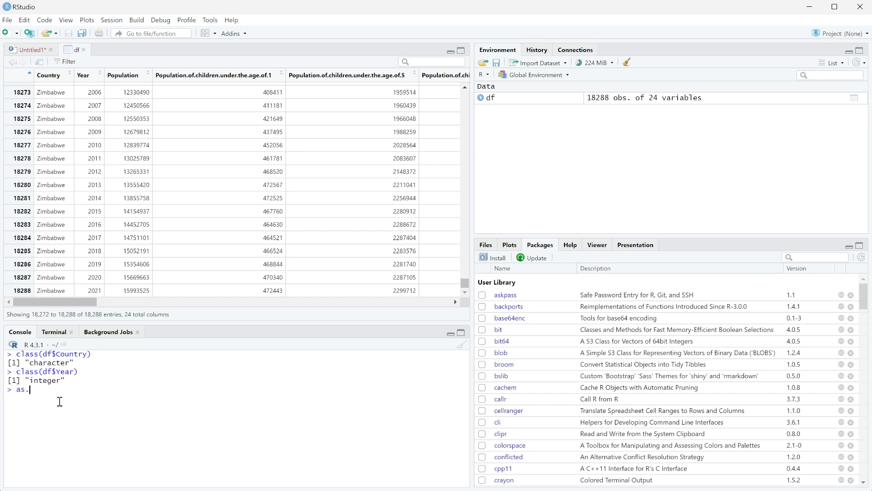
pyautogui.write('character(')
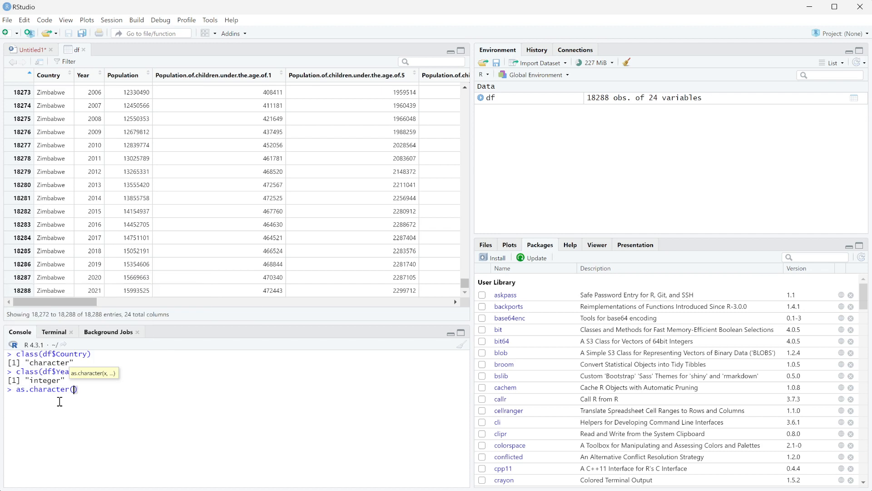
pyautogui.write('df')
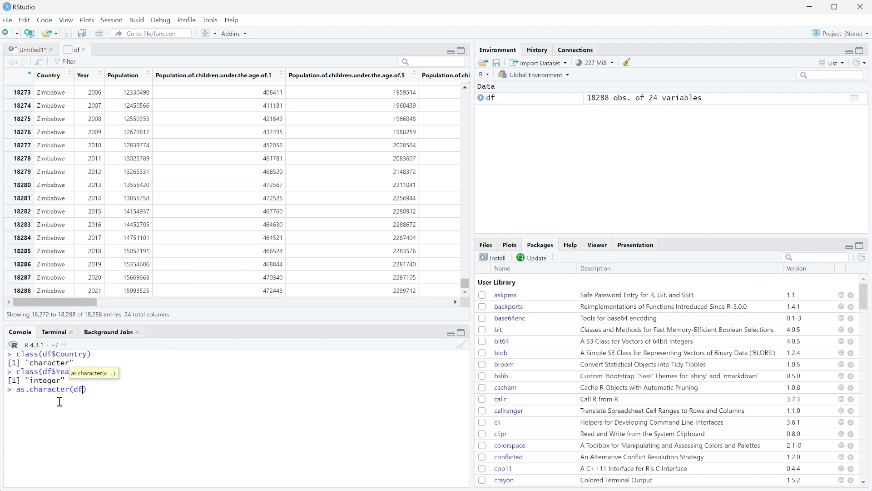
pyautogui.write('$Year')
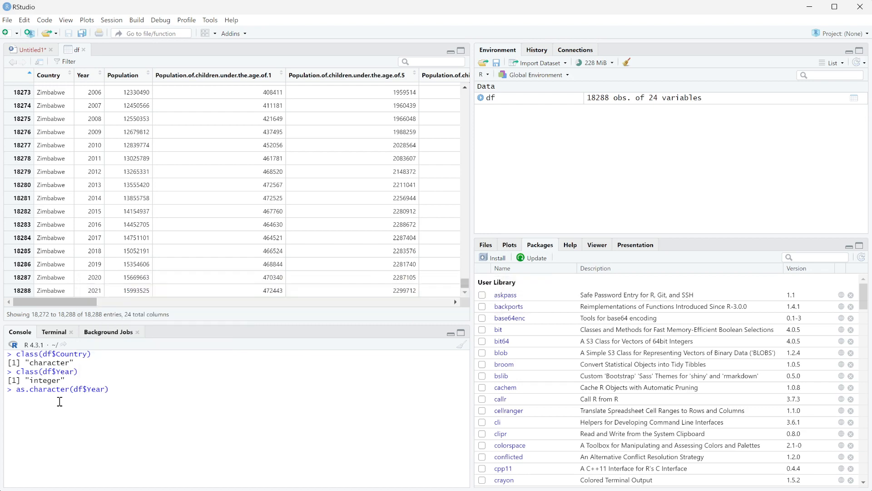
pyautogui.press('Return')
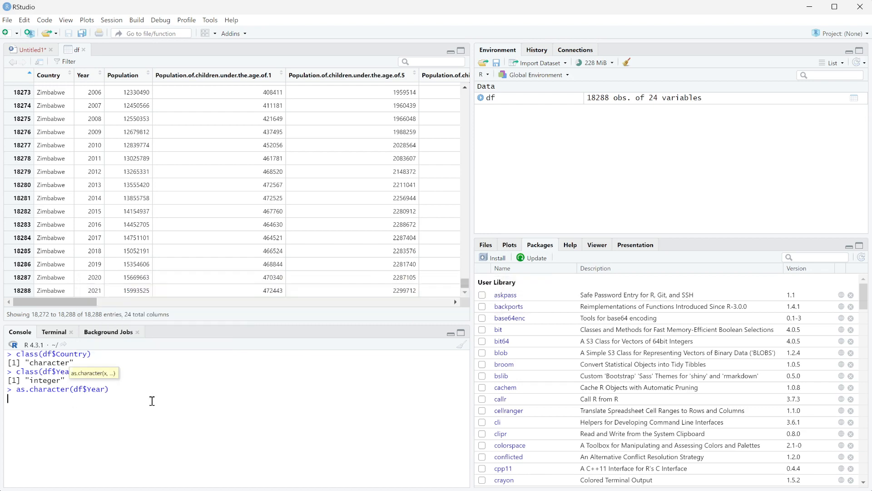
pyautogui.press('Return')
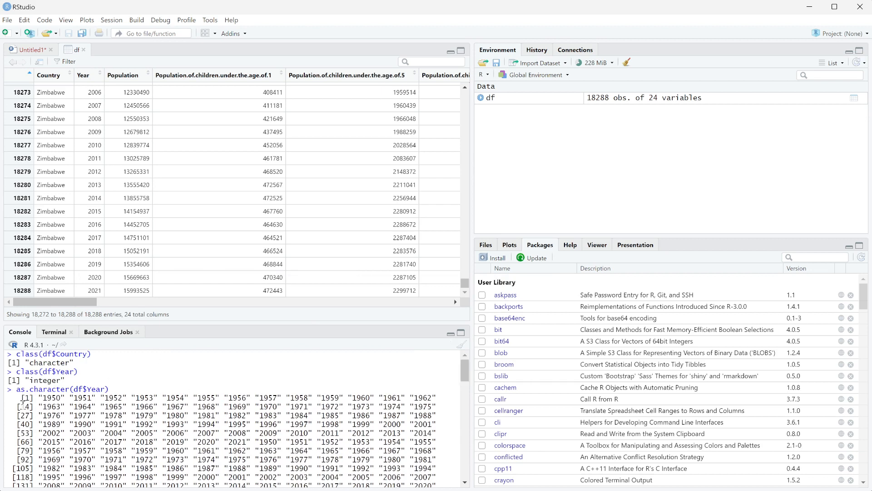
pyautogui.doubleClick(51, 398)
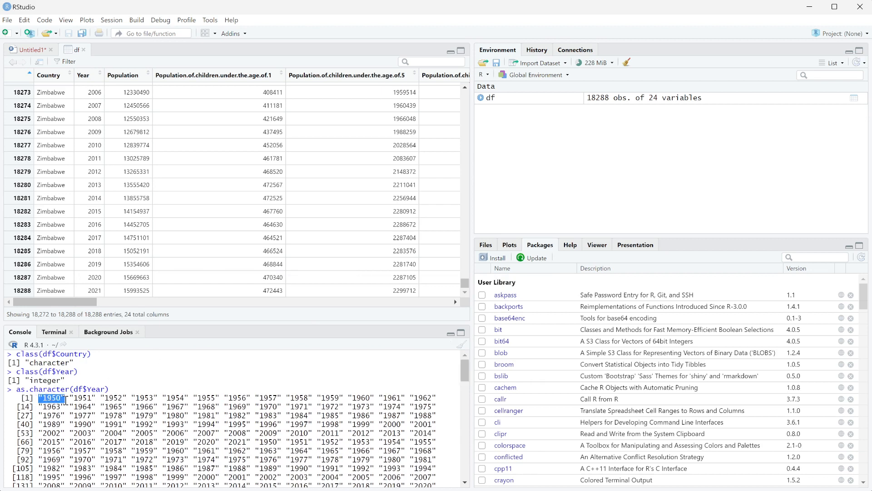
pyautogui.moveTo(165, 384)
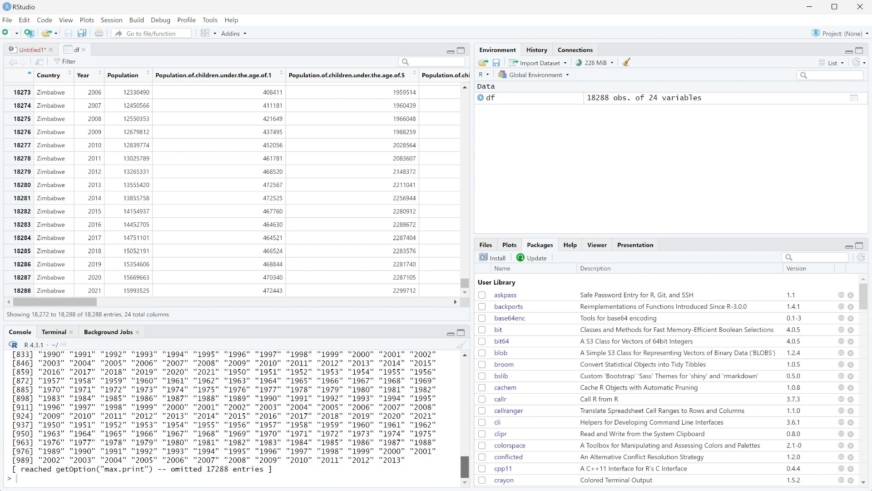
# - Re-run class(df$Year) to confirm Year is still integer before converting
pyautogui.write('class')
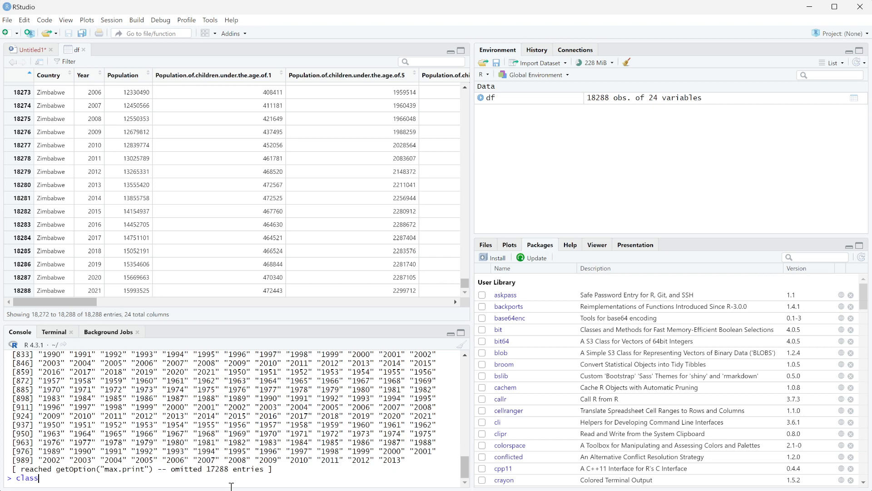
pyautogui.write('(df$Year')
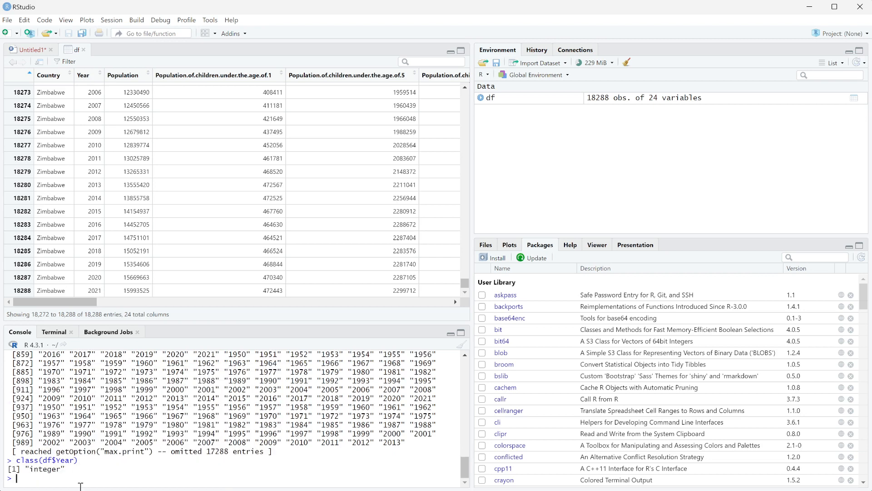
pyautogui.press('Return')
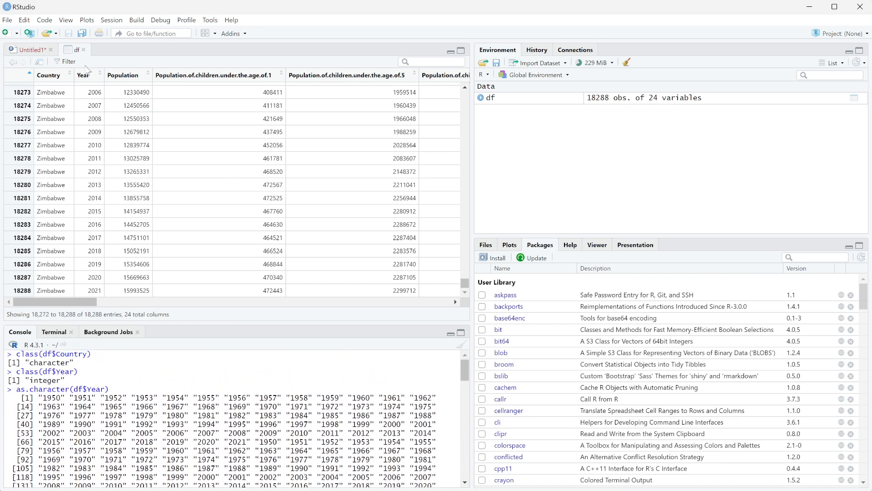
pyautogui.moveTo(98, 105)
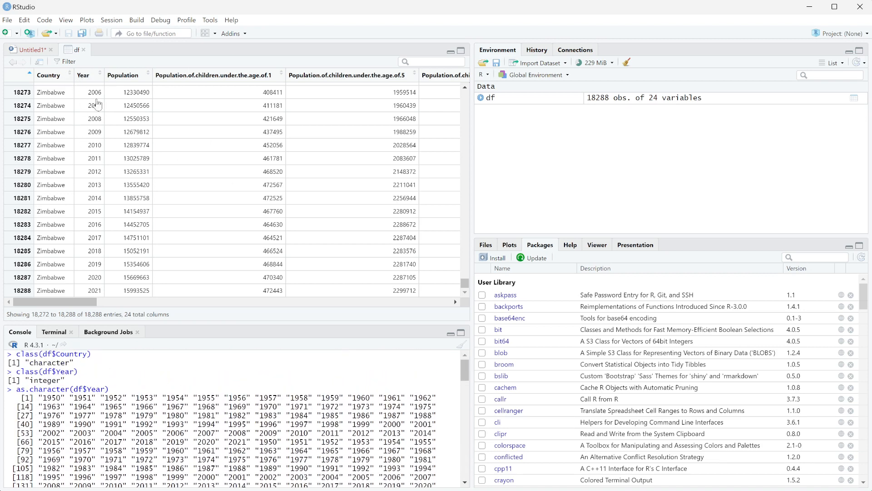
pyautogui.scroll(-3)
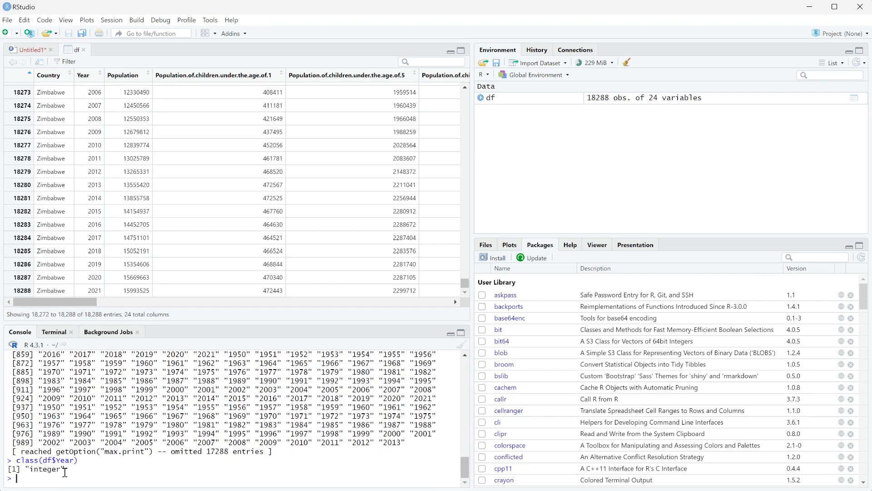
# - Run df$Year <- as.character(df$Year) to store Year as character in df
pyautogui.write('df$Year')
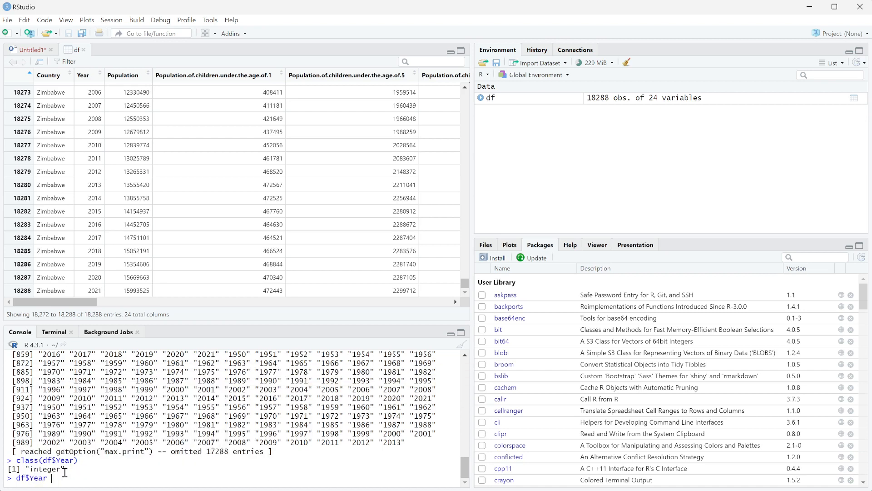
pyautogui.write('<- as.character(df$Year')
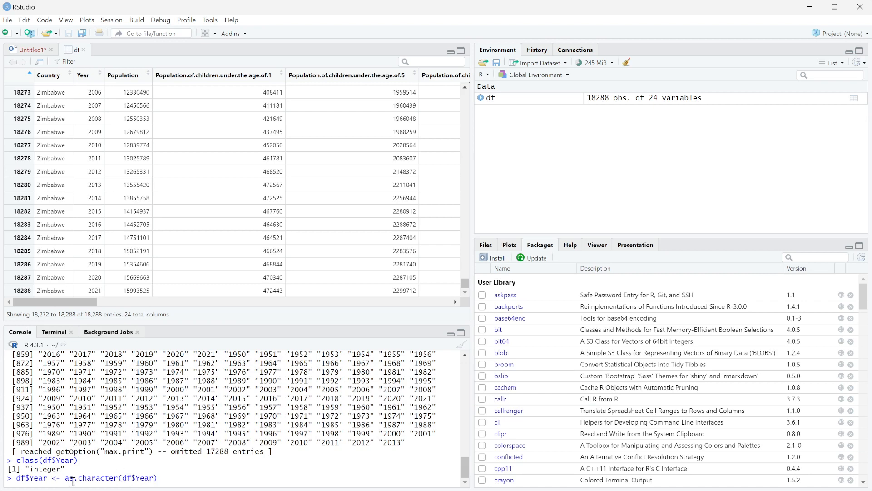
pyautogui.moveTo(134, 480)
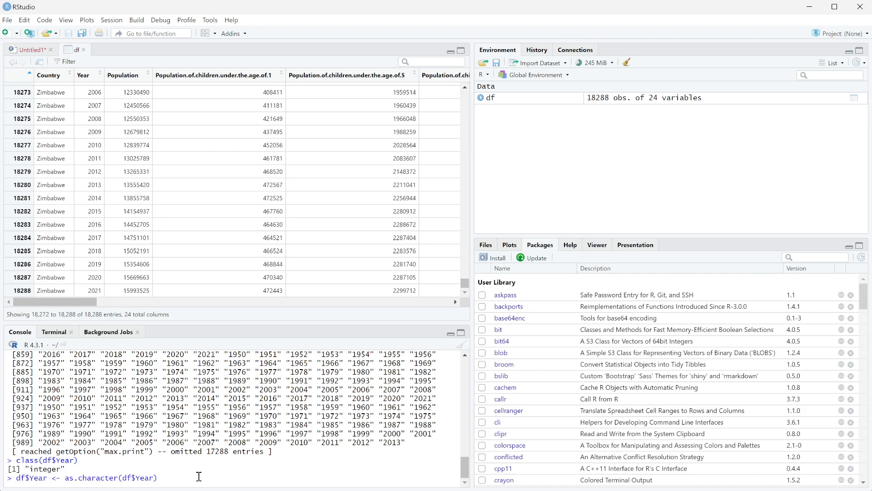
pyautogui.press('Return')
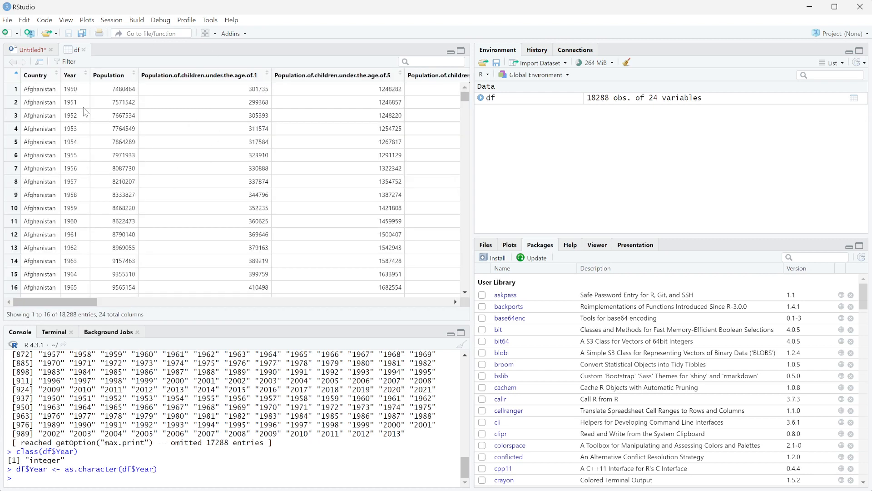
# - Check Year's class reads character, then run df$Year <- as.numeric(df$Year)
pyautogui.write('clas')
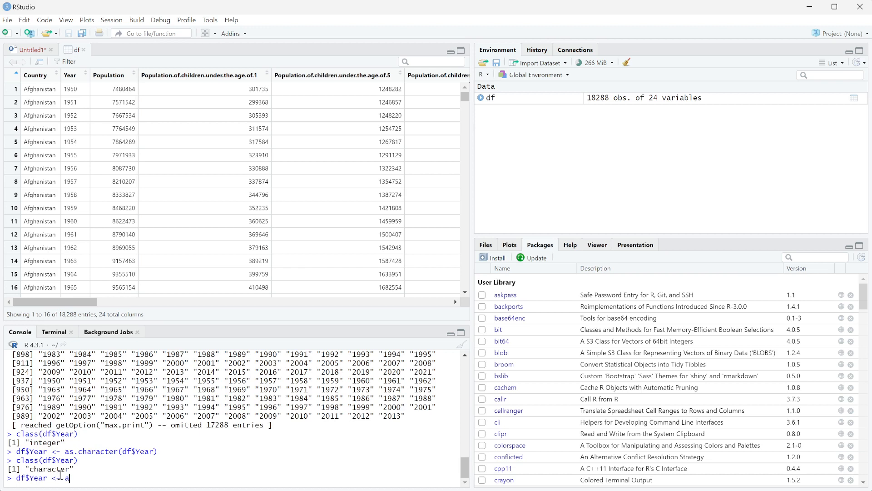
pyautogui.write('s.numeric(')
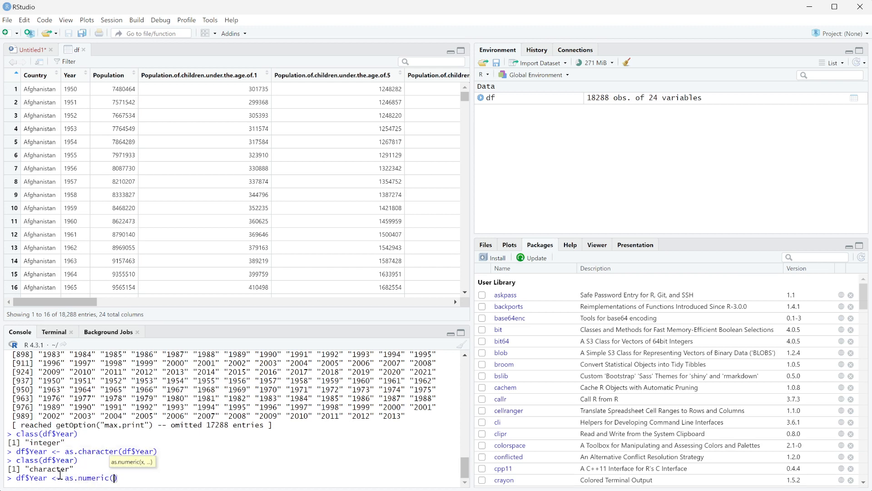
pyautogui.write('df$Year')
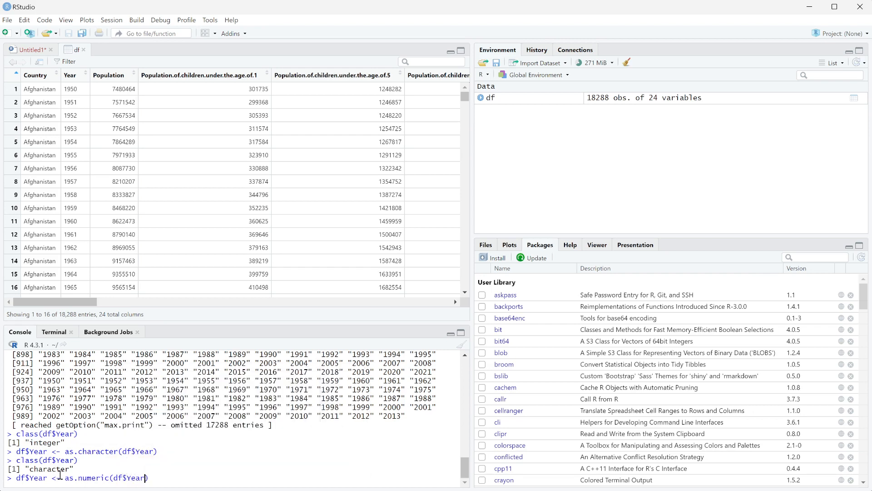
pyautogui.press('Return')
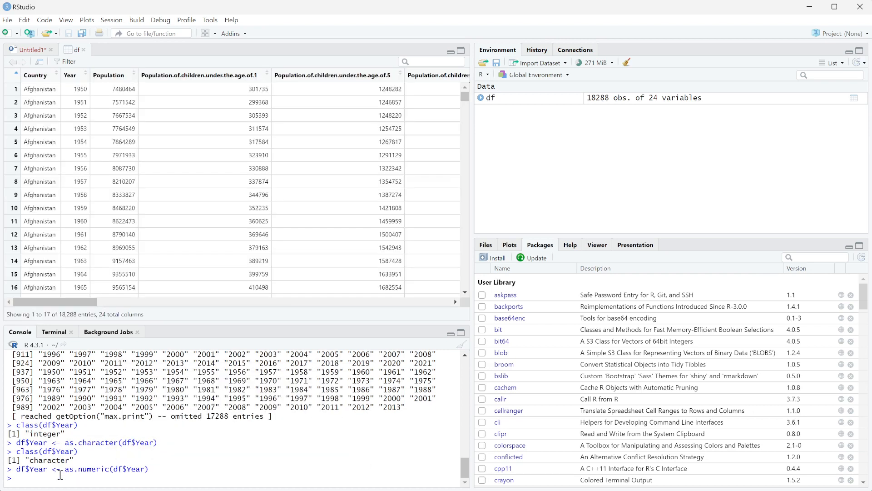
# - Run class(df$Year) again, confirming it now returns "numeric"
pyautogui.write('cl')
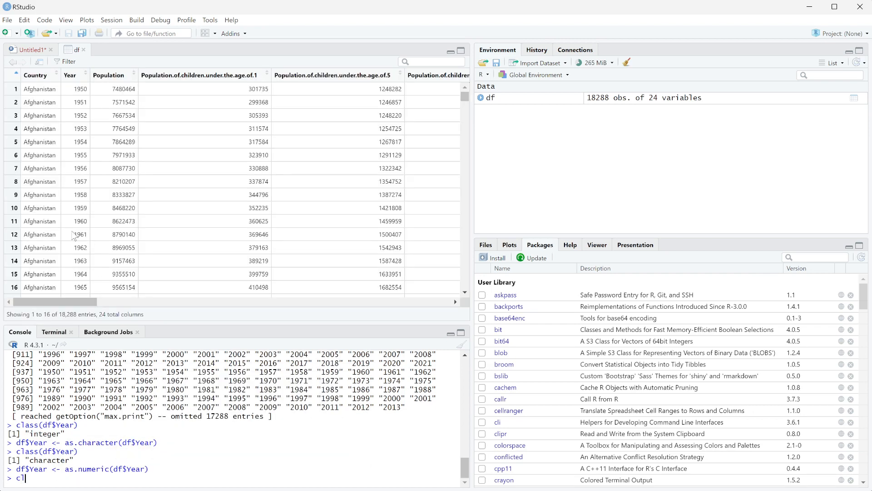
pyautogui.write('class()')
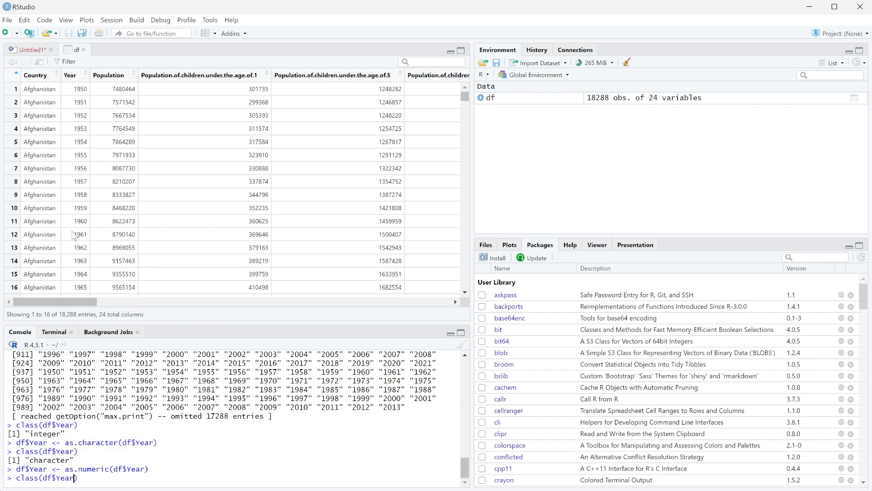
pyautogui.press('Return')
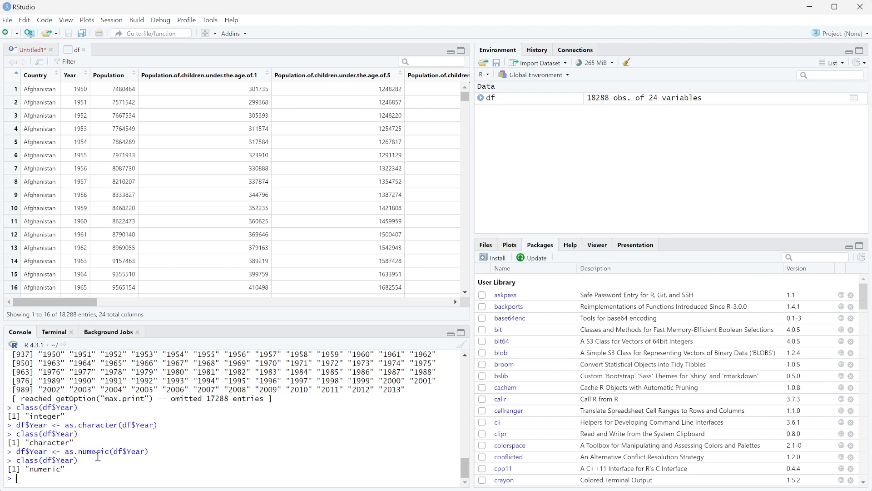
pyautogui.moveTo(35, 482)
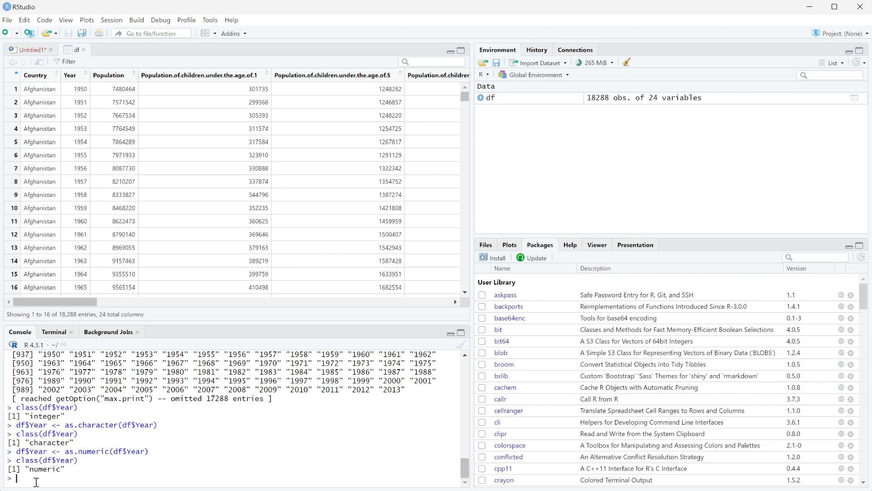
# - Run as.numeric(df$Country), producing all NA values with a coercion warning, and scroll the output
pyautogui.write('d')
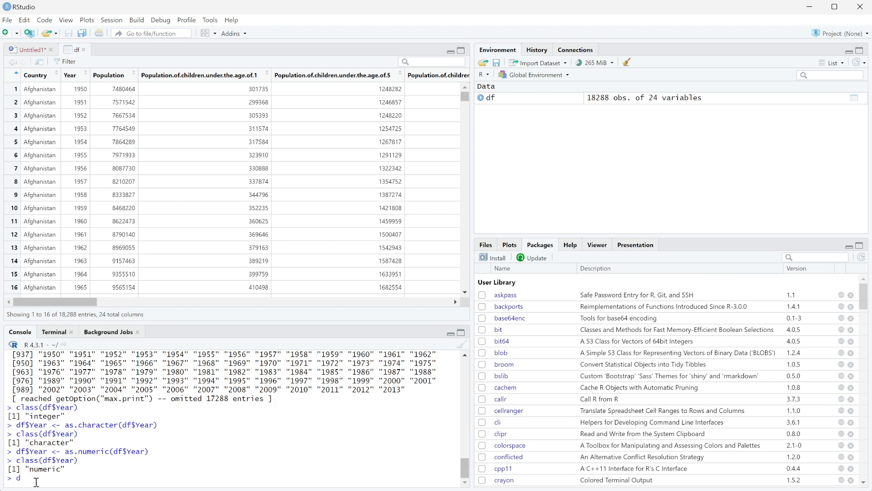
pyautogui.write('as.char')
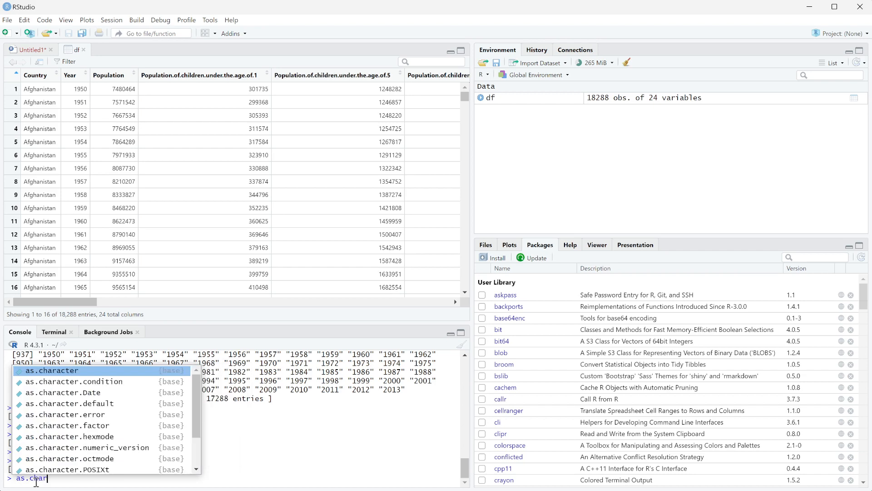
pyautogui.write('numeric(df')
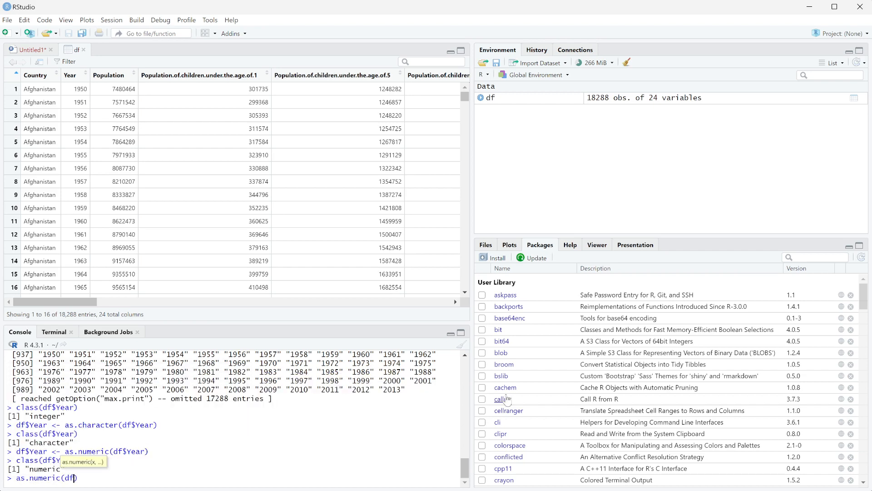
pyautogui.write('cou')
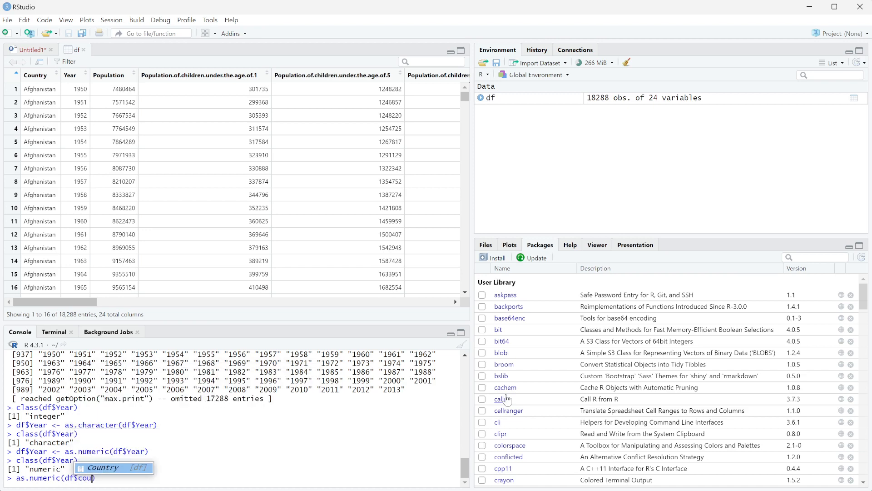
pyautogui.write('try')
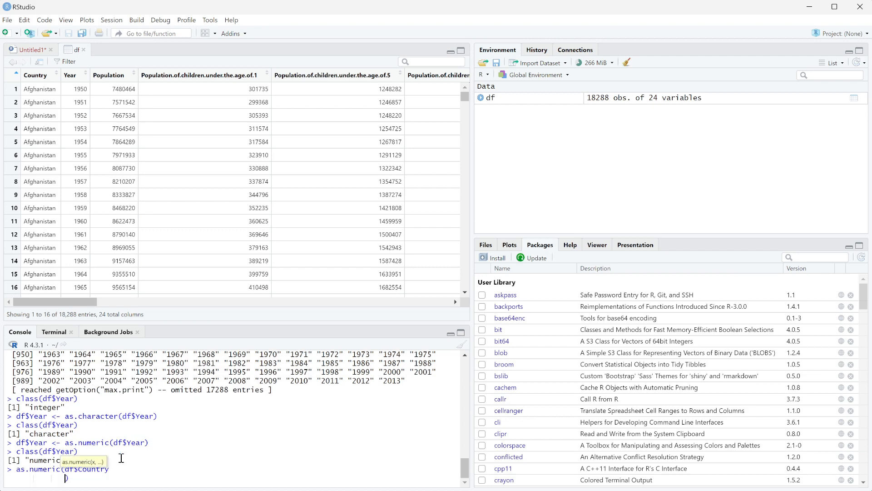
pyautogui.press('Return')
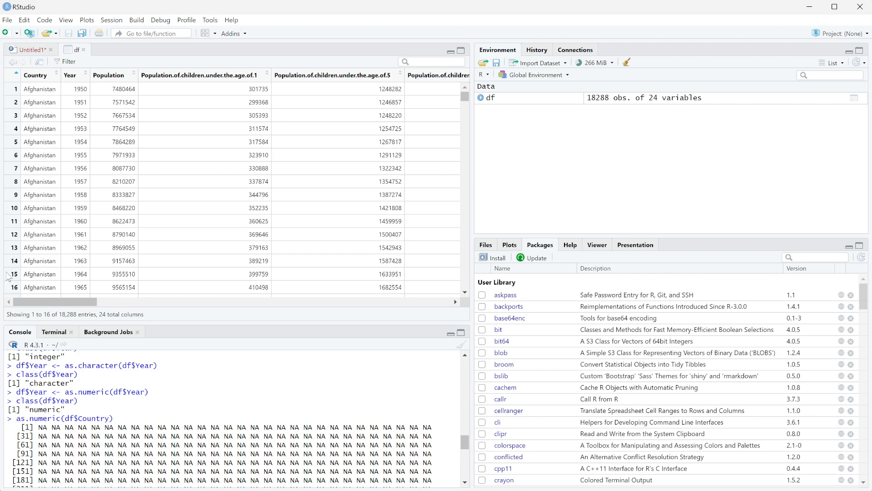
pyautogui.moveTo(47, 158)
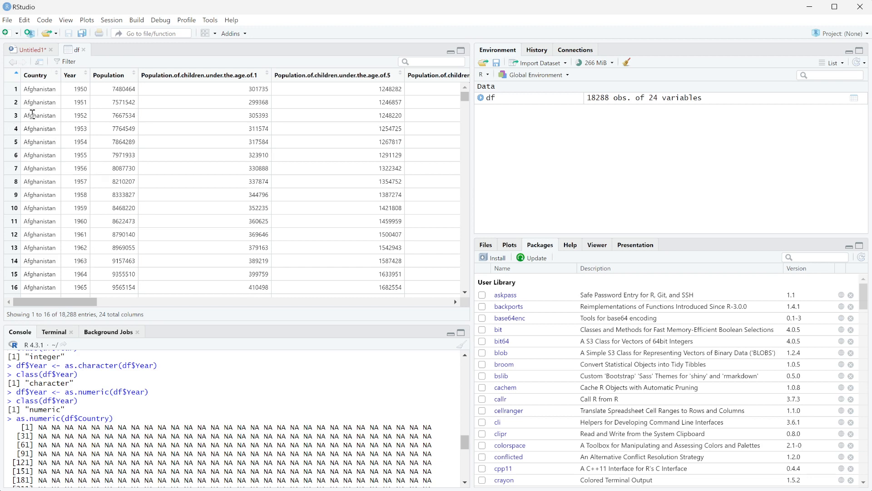
pyautogui.moveTo(39, 141)
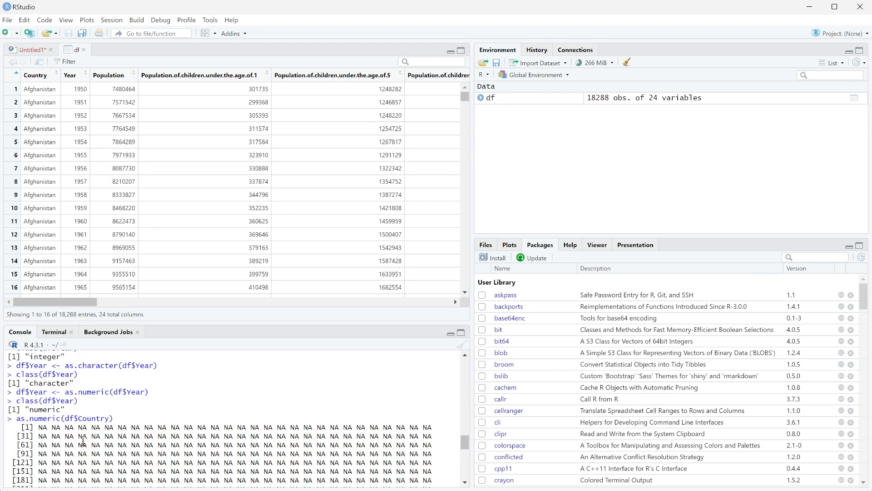
pyautogui.scroll(-3)
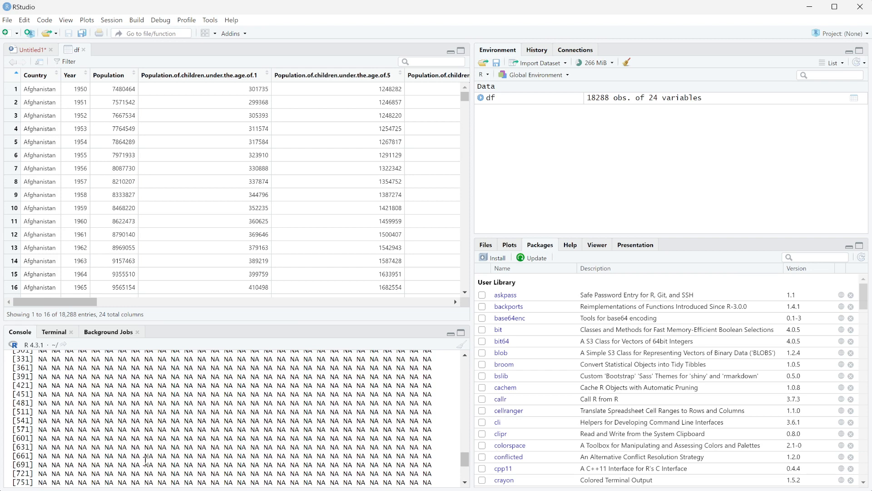
pyautogui.scroll(-3)
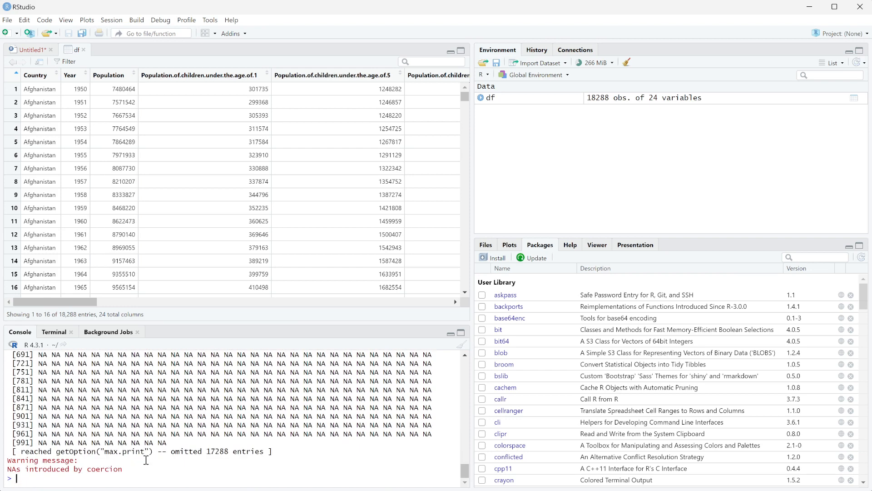
pyautogui.moveTo(51, 473)
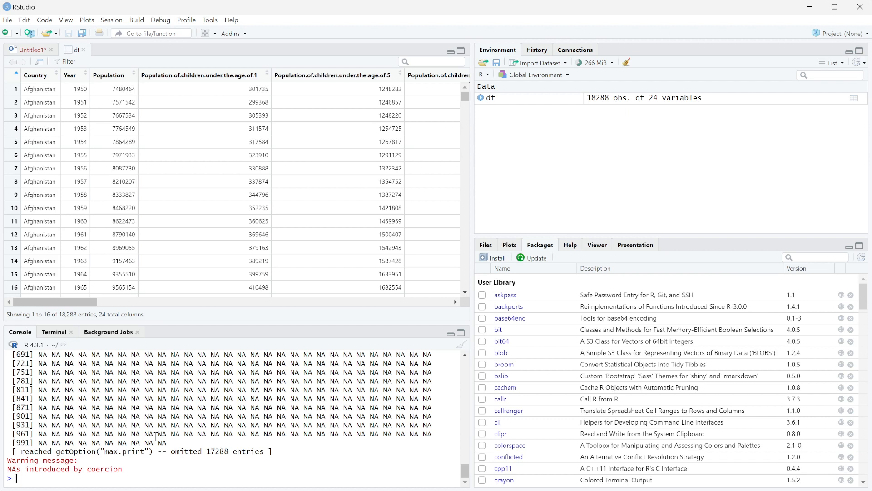
# - Run class(df$Year) once more, confirming Year is still "numeric"
pyautogui.write('class(df$Year')
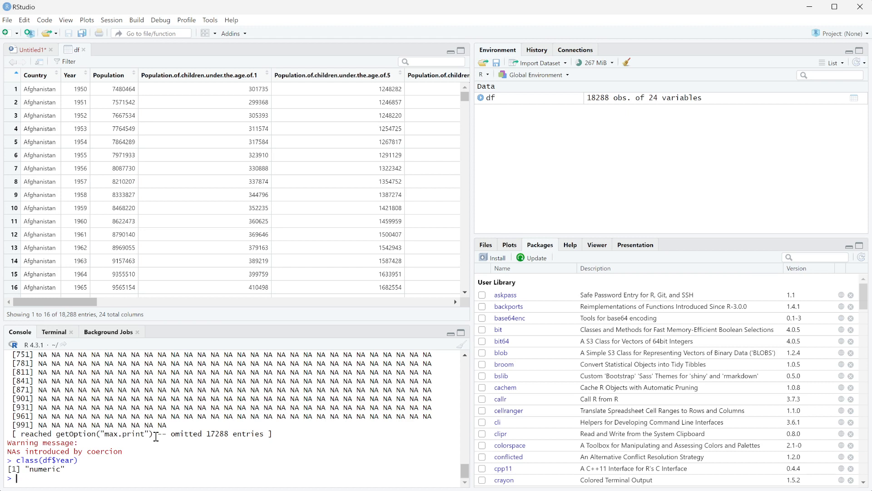
pyautogui.moveTo(68, 94)
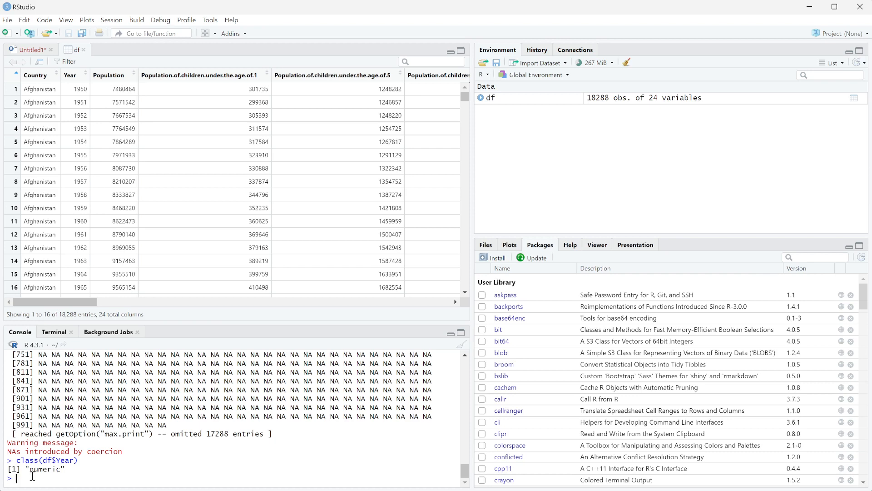
# - Run as.factor(df$Year), printing 72 levels 1950–2021, and select the year 1986 in the output
pyautogui.write('as.factor(df')
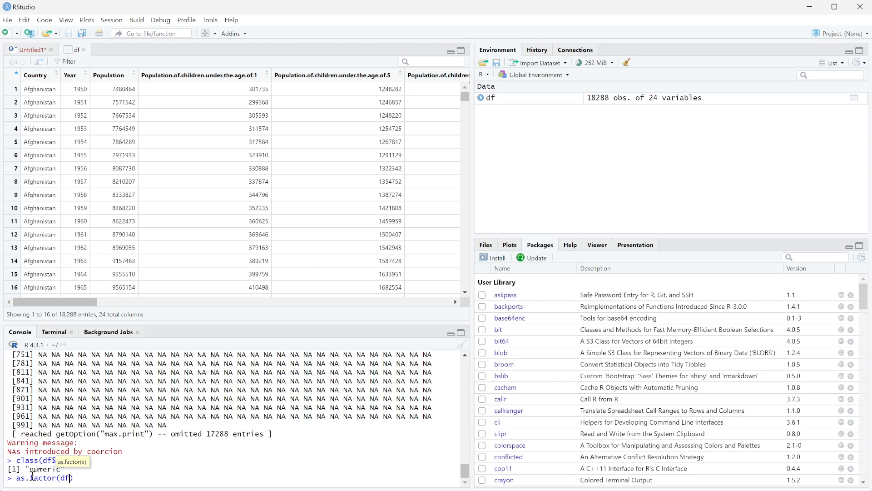
pyautogui.press('Return')
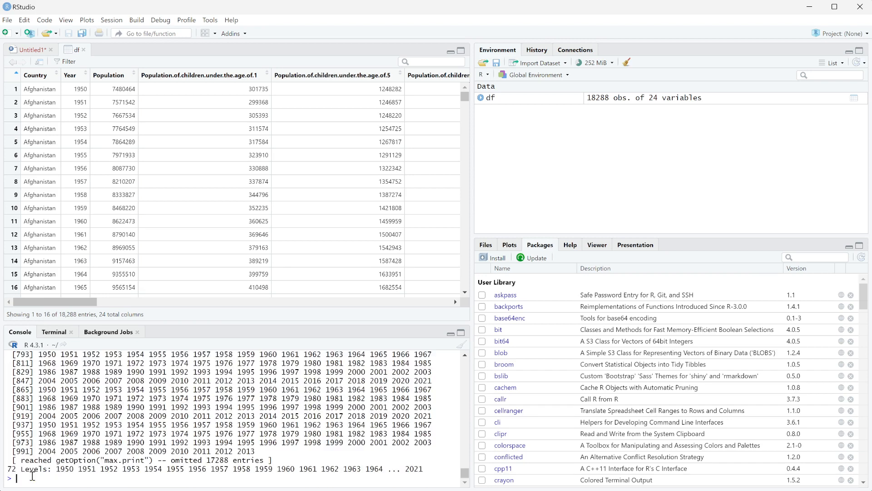
pyautogui.doubleClick(46, 407)
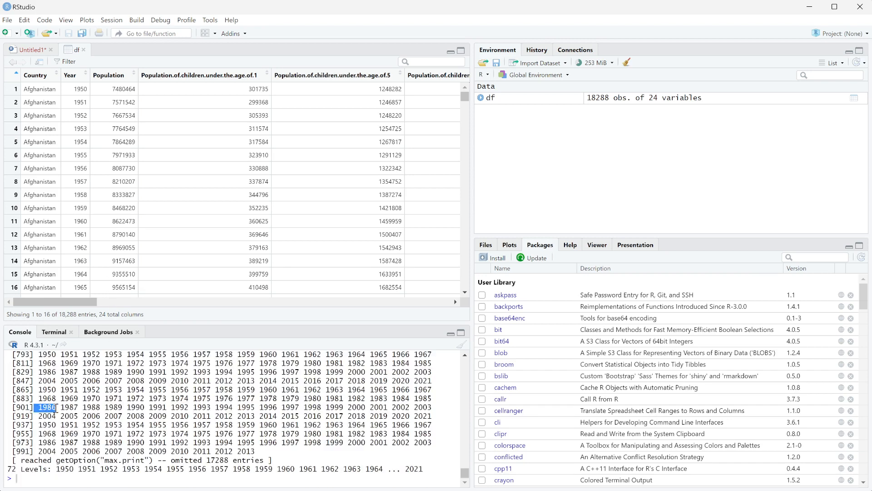